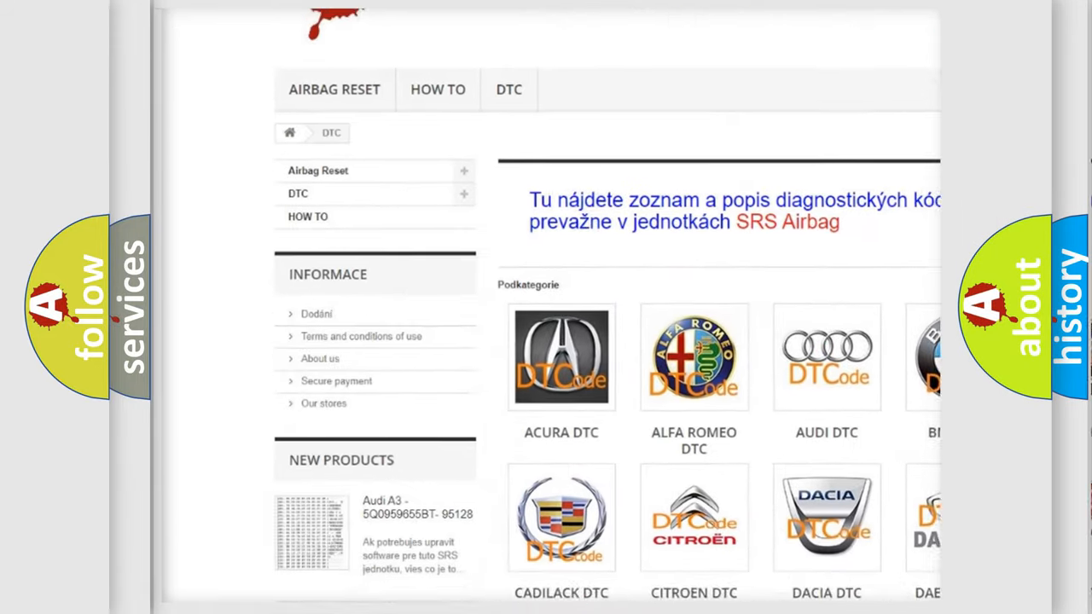
pyautogui.scroll(-3)
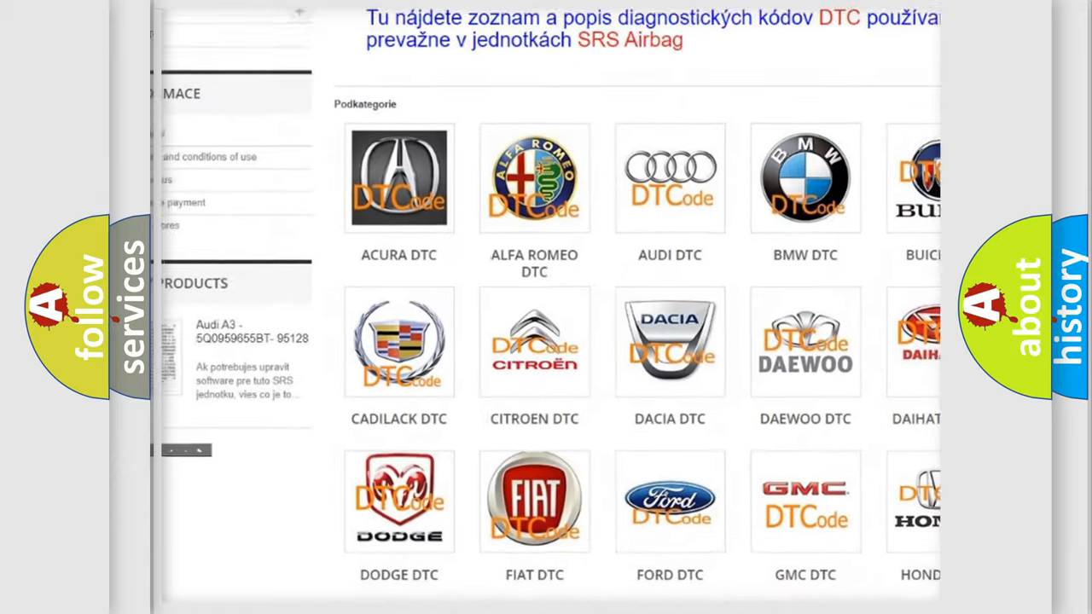